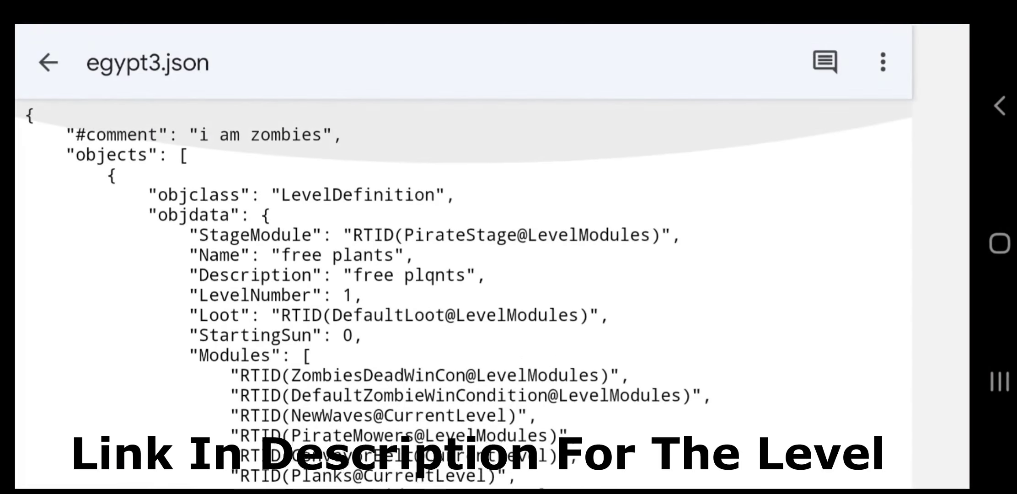
Step: Download egypt3.json from Google Drive into the device's Downloads folder
scroll("down", 3)
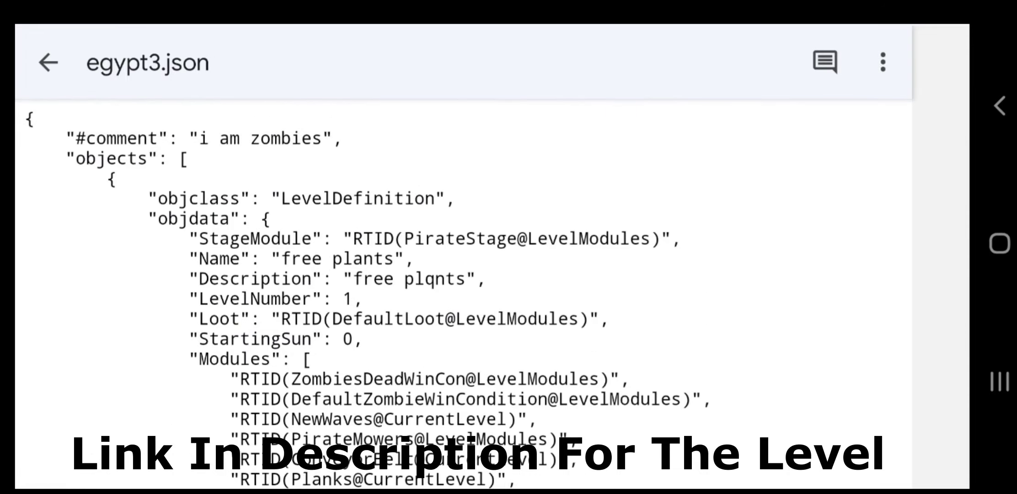
left_click(882, 63)
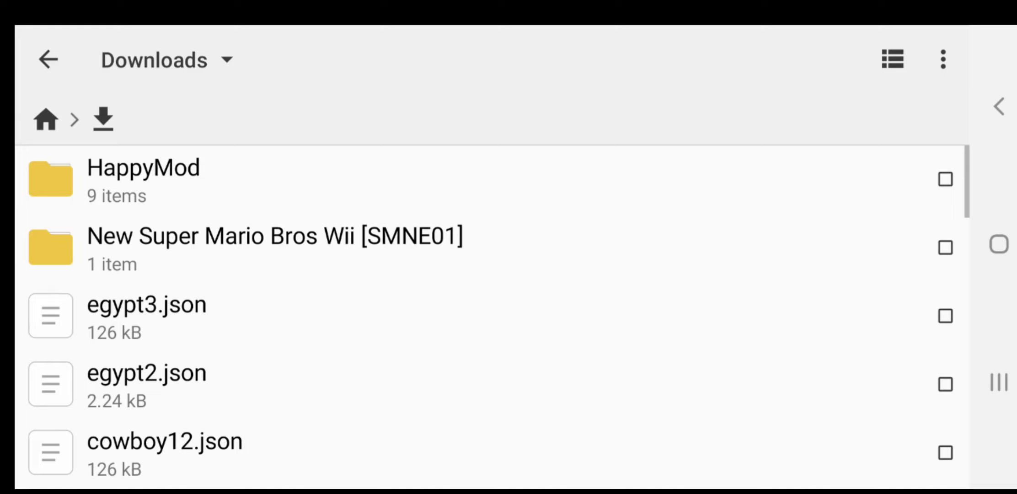
Step: Copy egypt3.json from Downloads and switch to Main storage
scroll("down", 3)
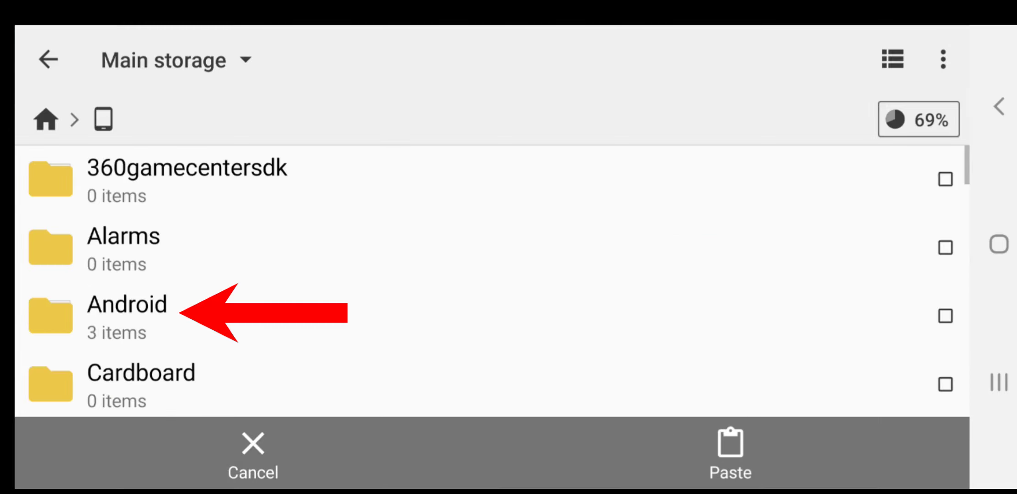
Step: Paste egypt3.json into Android/data/com.ea.game.pvz2_na/files/No_Backup/CDN.11.6
left_click(127, 315)
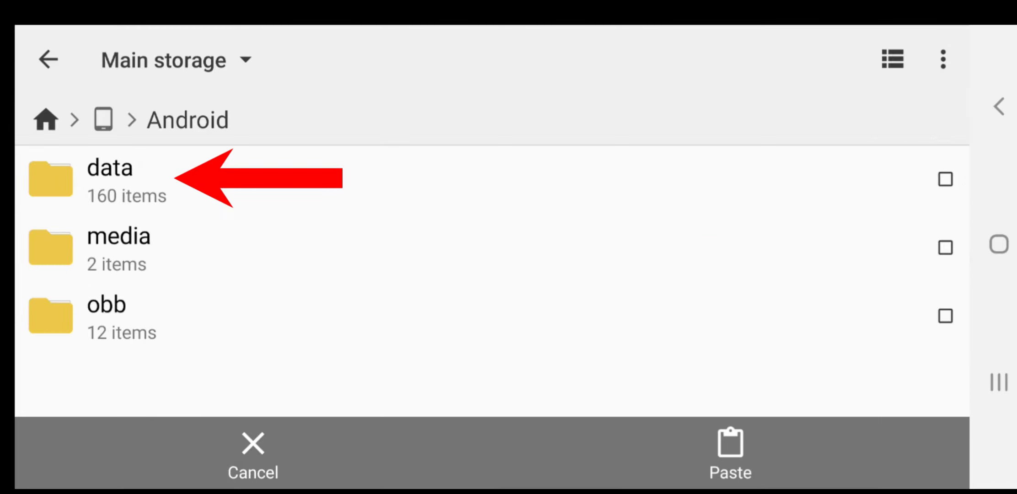
left_click(109, 179)
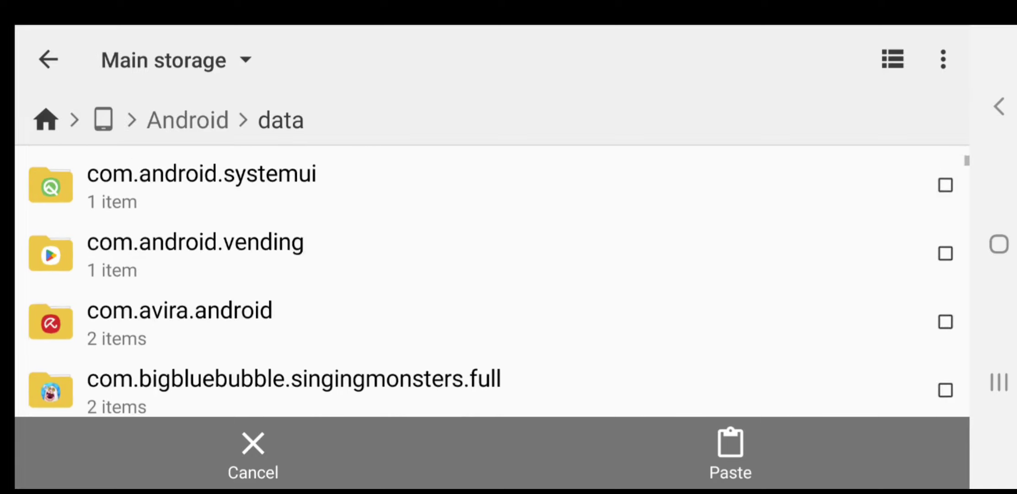
scroll("down", 3)
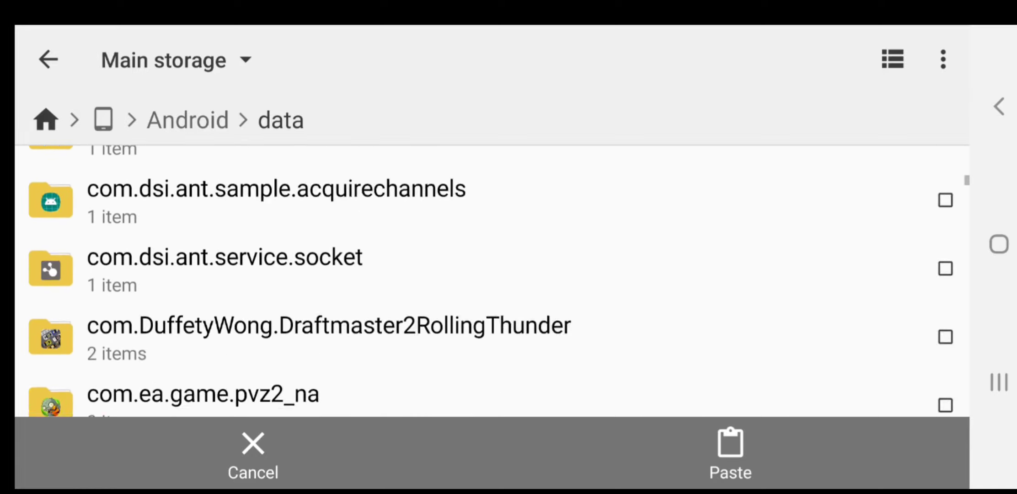
left_click(204, 394)
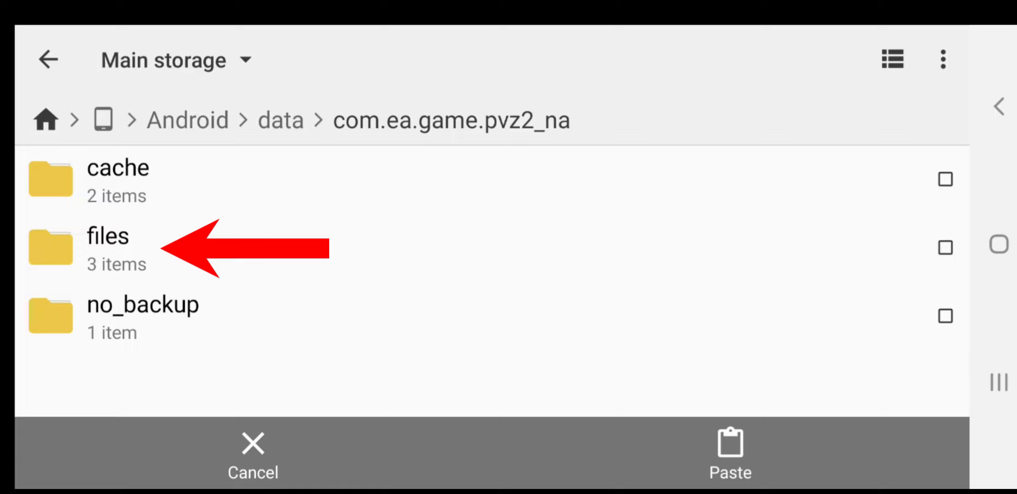
left_click(107, 246)
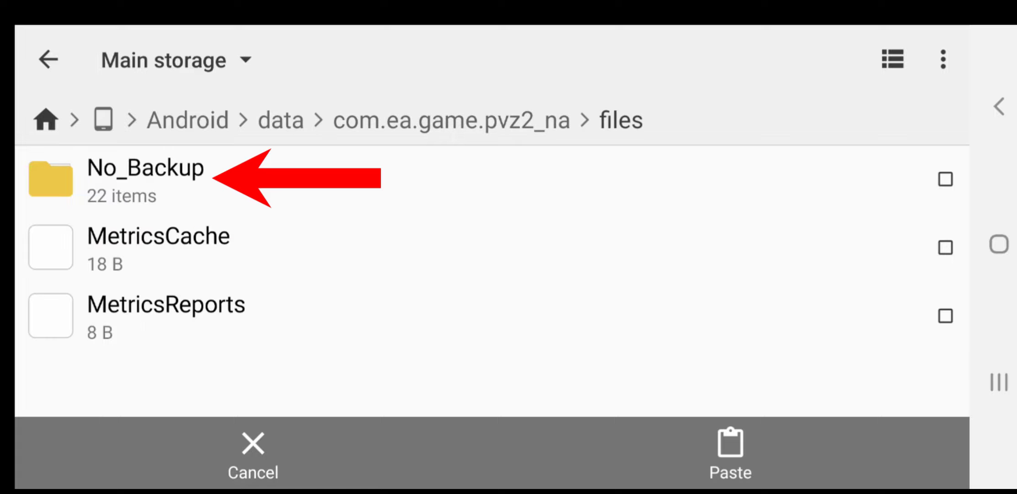
left_click(146, 168)
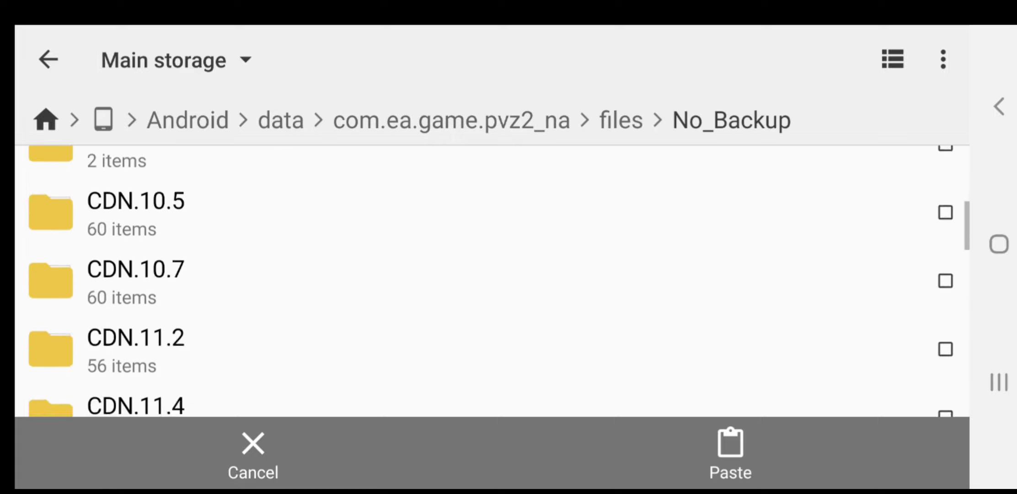
scroll("down", 3)
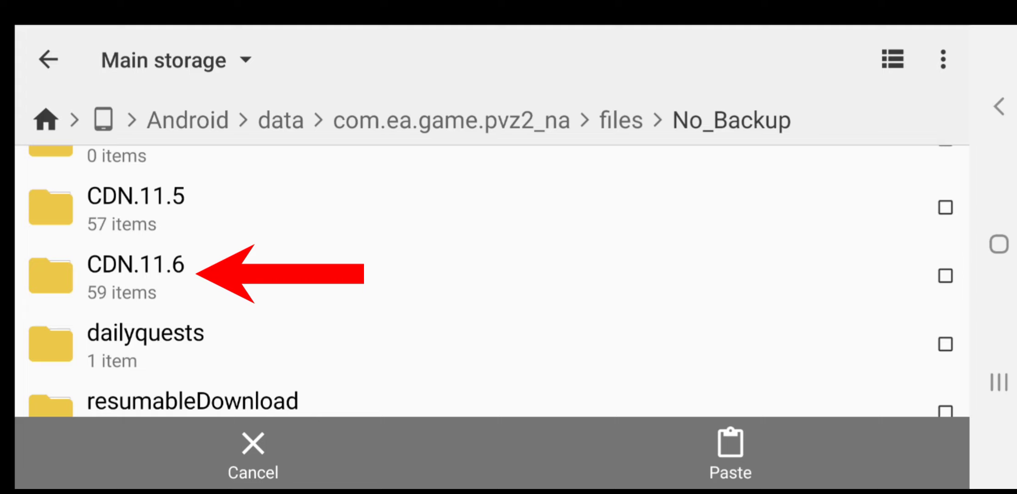
left_click(137, 272)
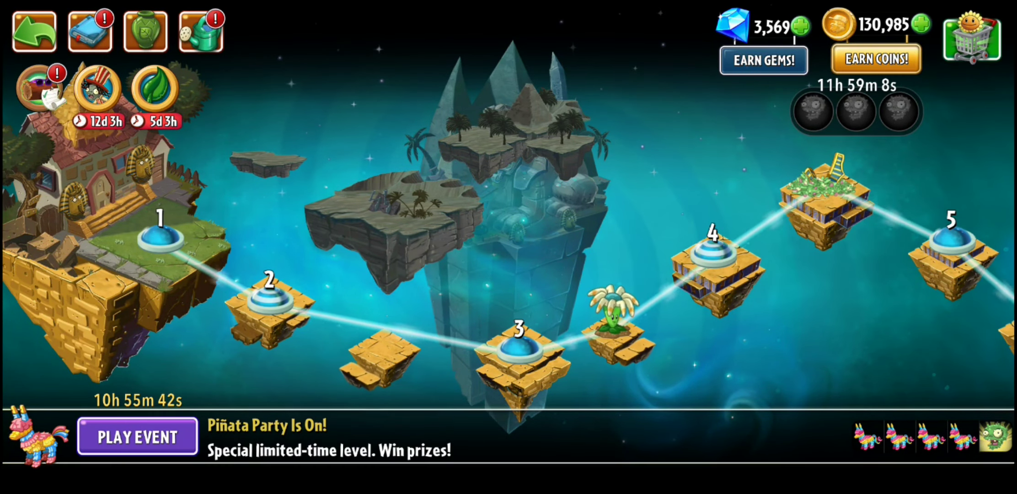
Step: Play the Piñata Party event level and collect its piñata rewards
left_click(137, 435)
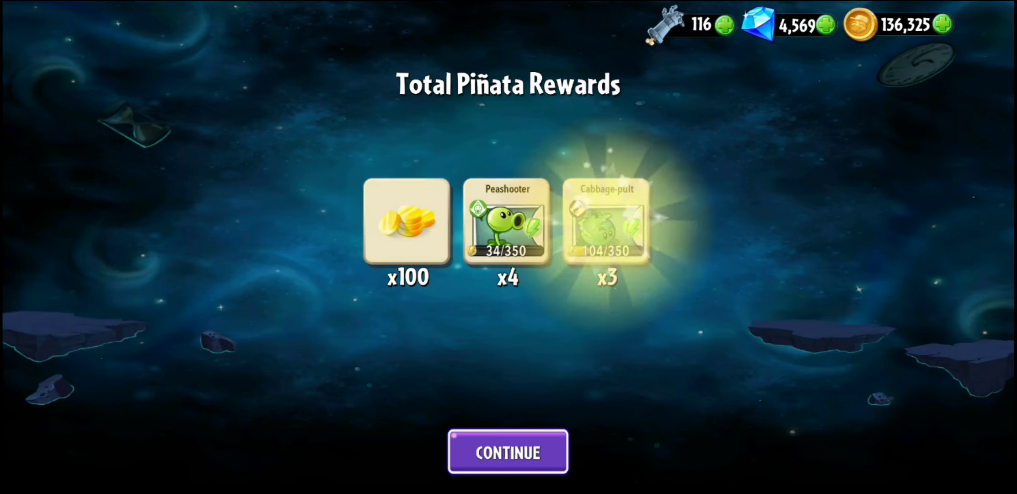
Step: Dismiss the piñata rewards, check the gem store, and pan the world map
left_click(509, 452)
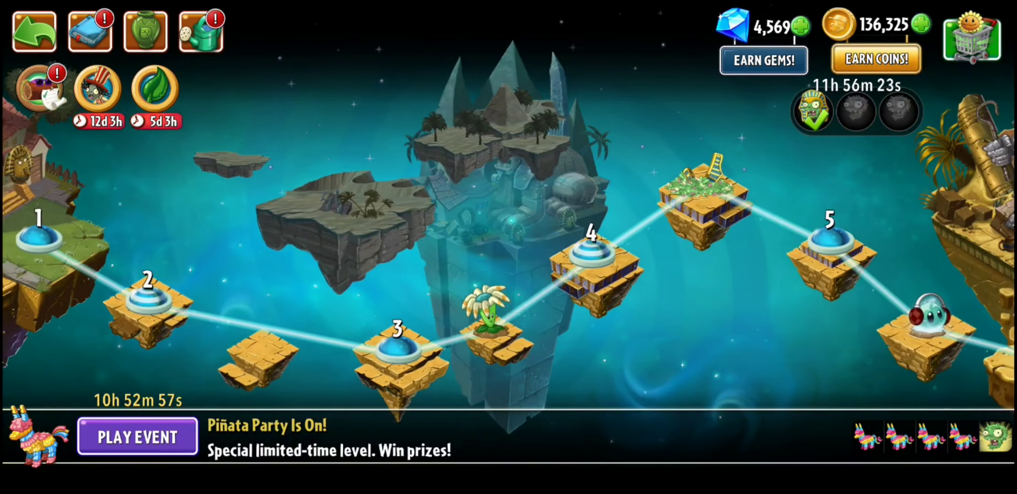
left_click(764, 59)
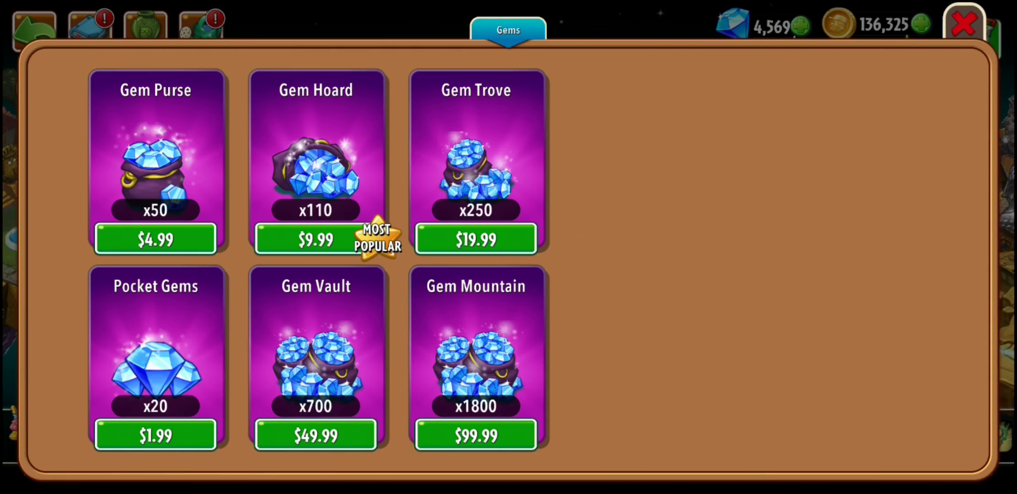
left_click(965, 25)
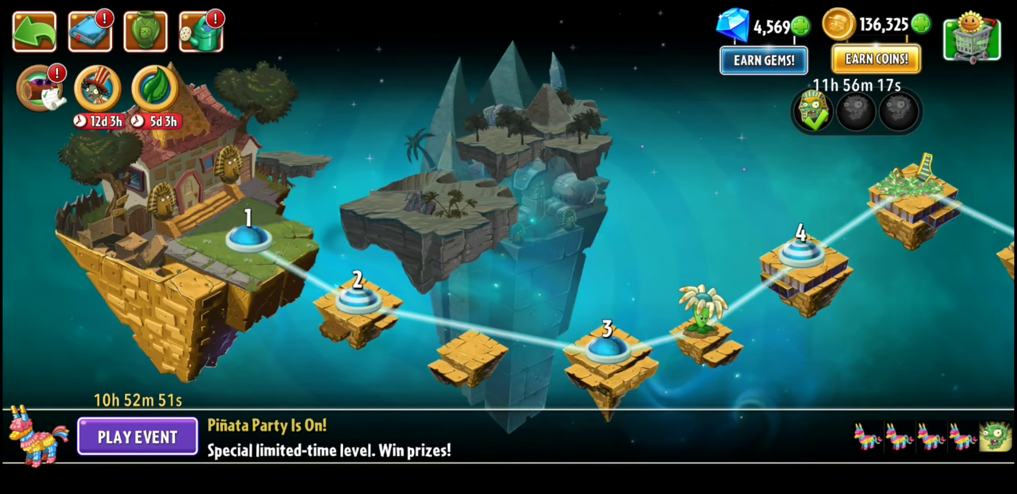
scroll("right", 3)
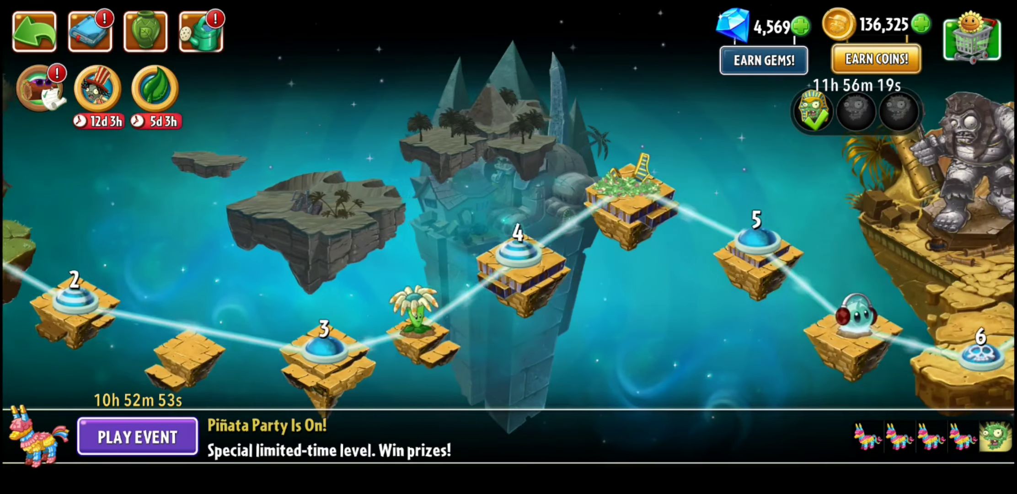